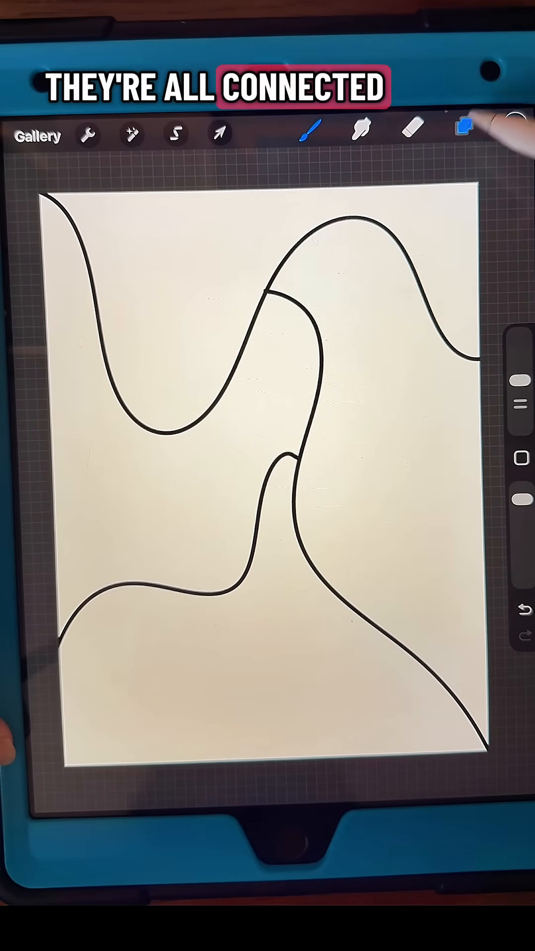
Use Automatic selection to pick the top wavy region, then show the Layers list.
left_click(463, 134)
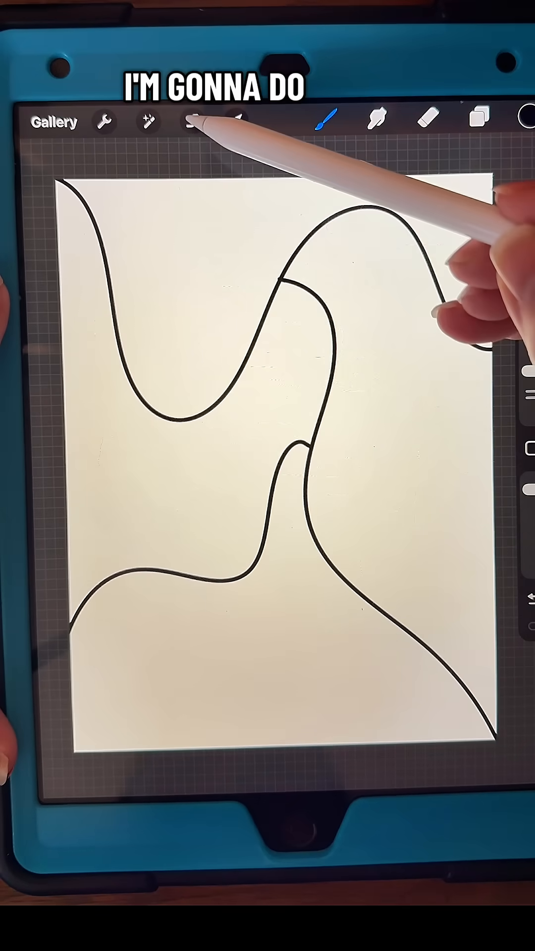
left_click(191, 121)
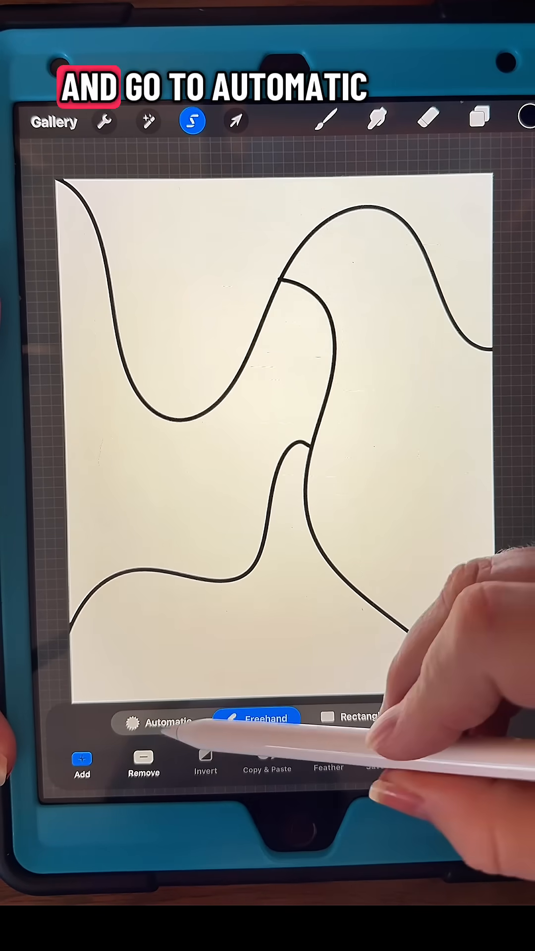
left_click(158, 722)
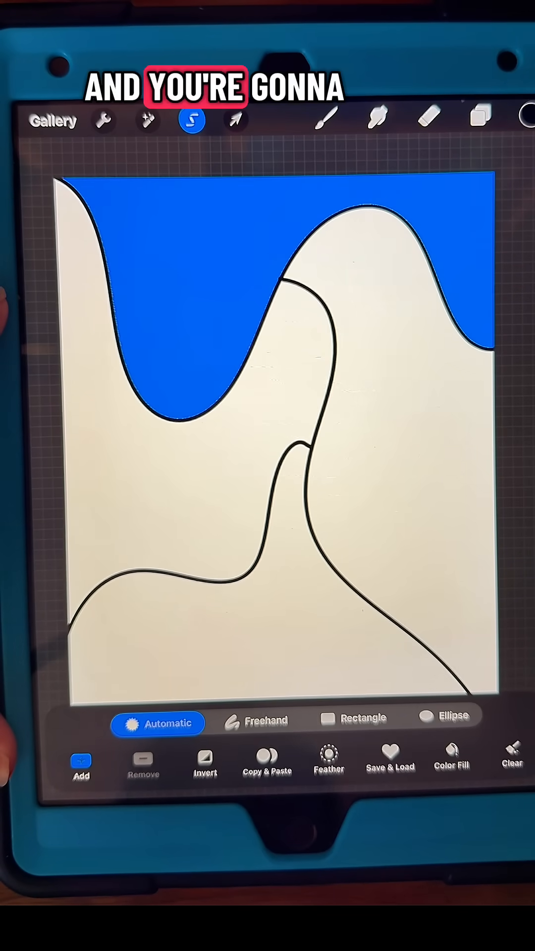
left_click(479, 119)
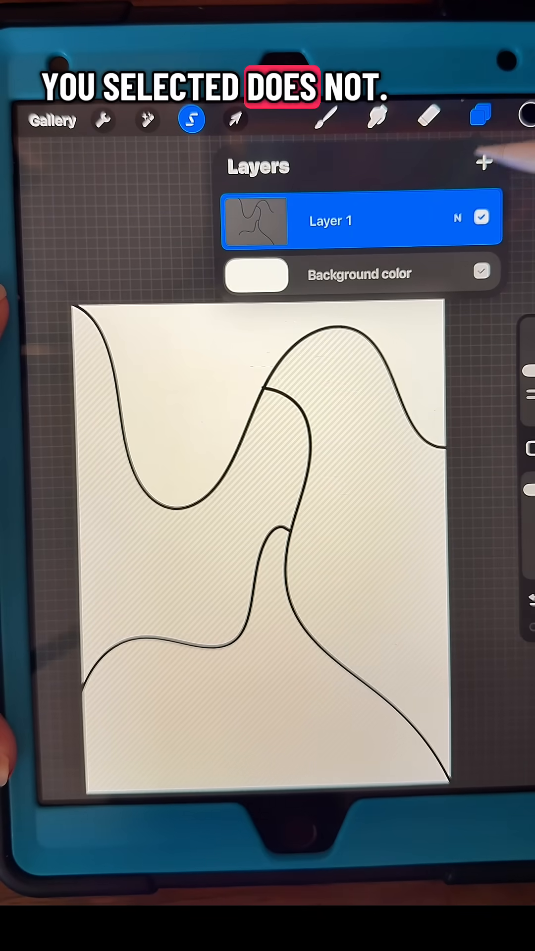
Add a new layer above the line art and paint the top region textured blue.
left_click(483, 163)
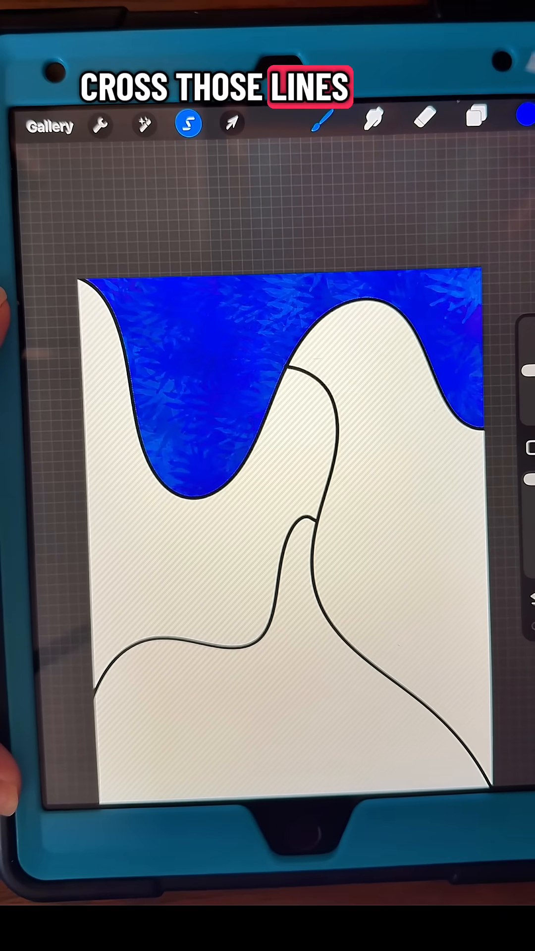
left_click(475, 123)
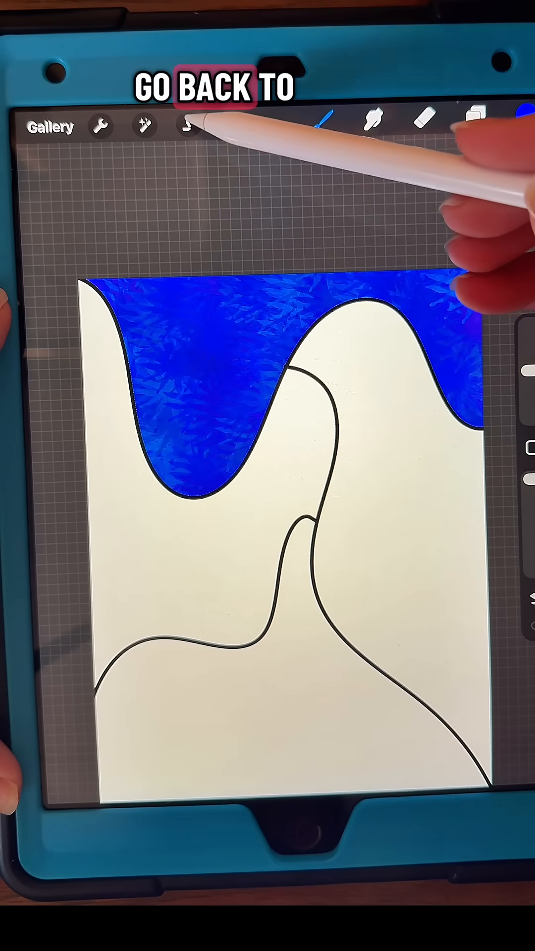
Select the left region, add Layer 3 and paint it textured pink, then return to Layer 1.
left_click(190, 125)
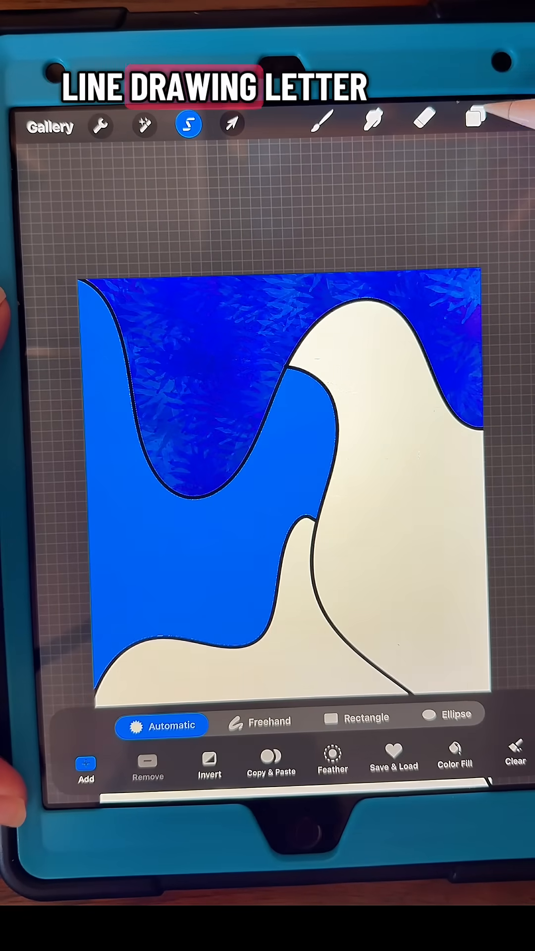
left_click(472, 123)
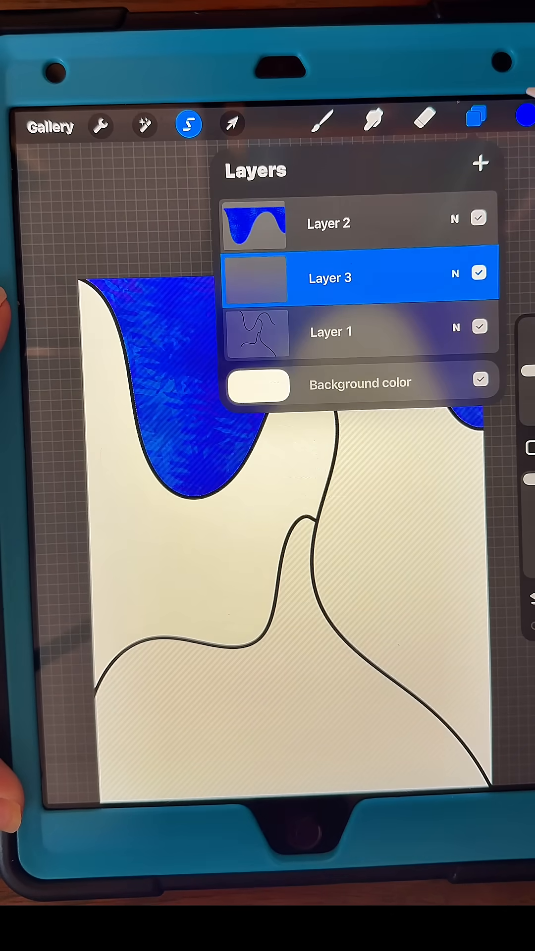
left_click(315, 123)
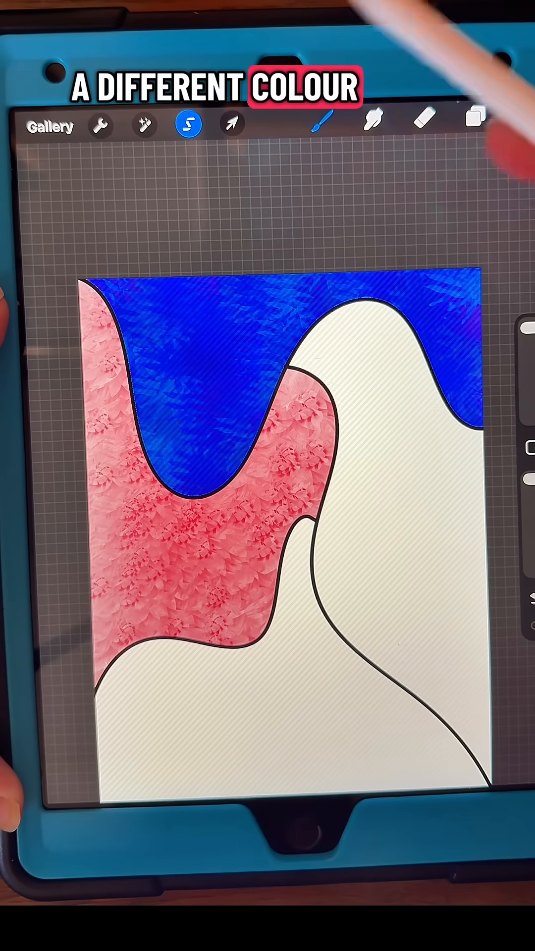
left_click(474, 121)
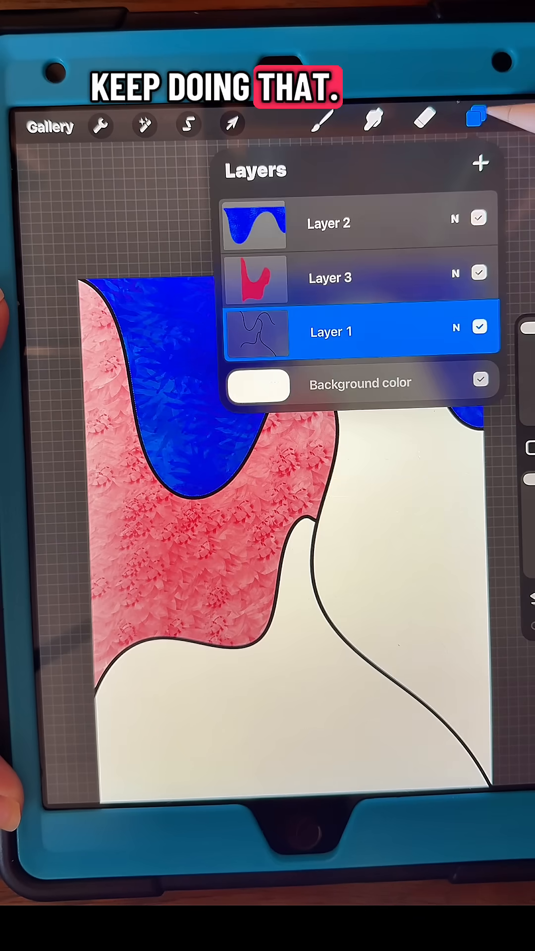
Select the right region, add Layer 4 and paint it textured red-orange.
left_click(473, 118)
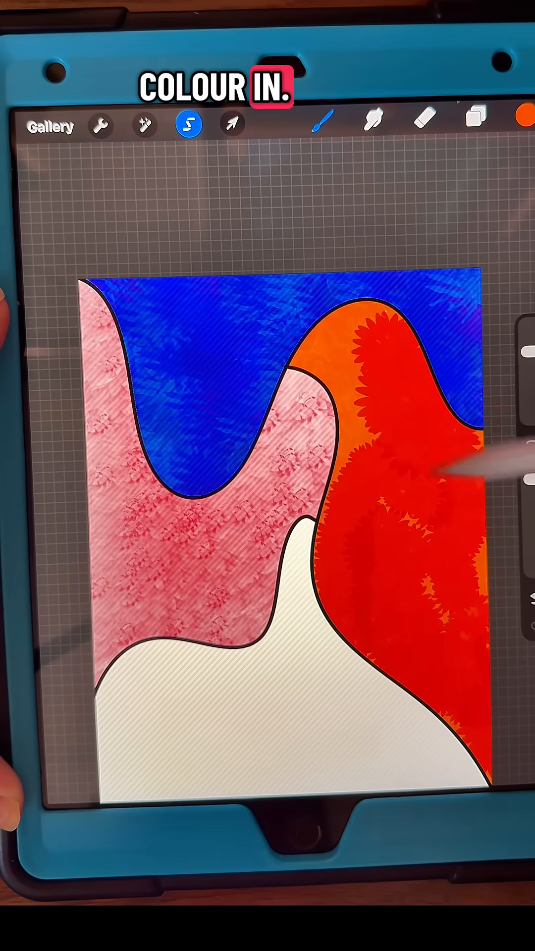
left_click(477, 124)
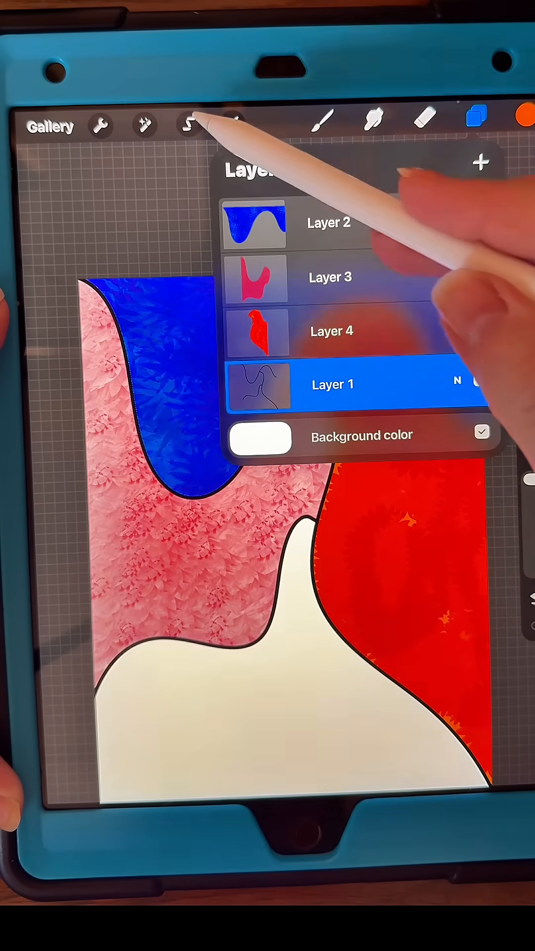
Select the bottom region, add Layer 5 and paint it textured green.
left_click(518, 125)
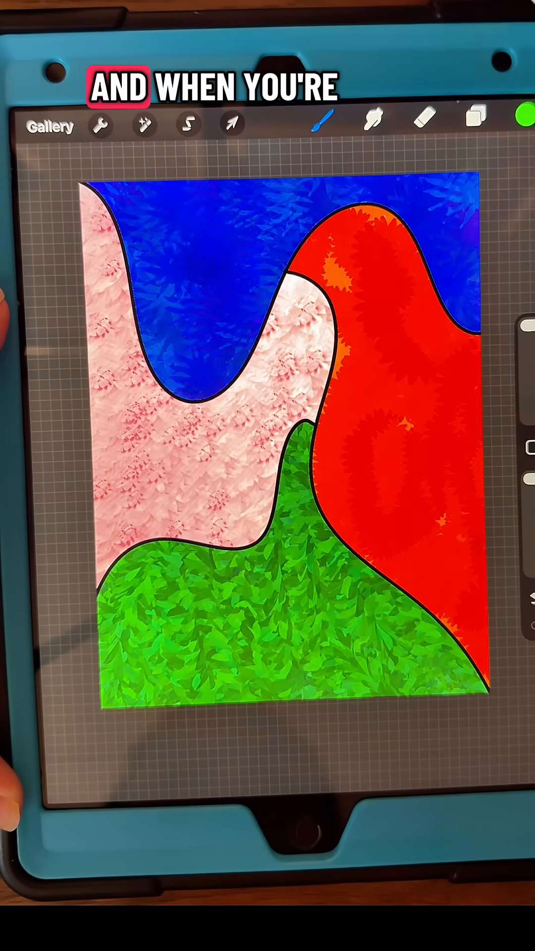
left_click(481, 123)
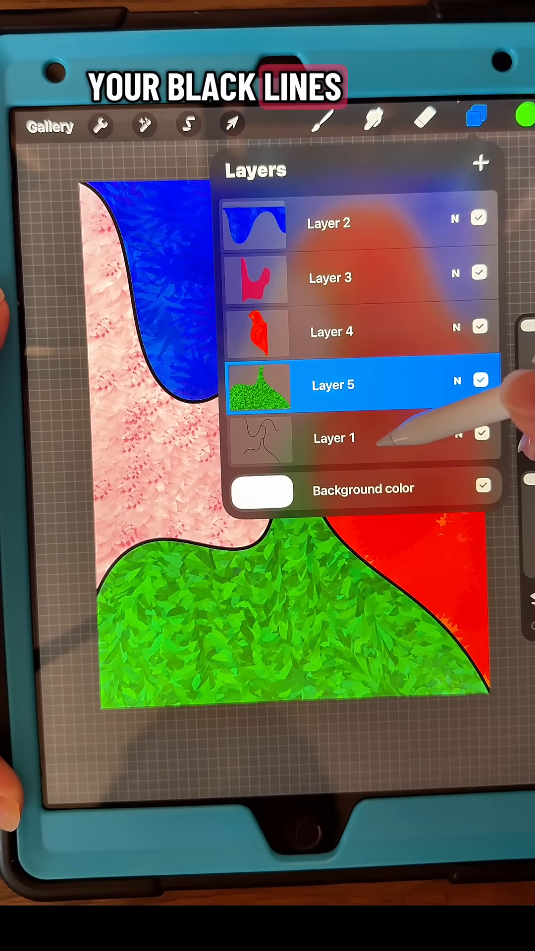